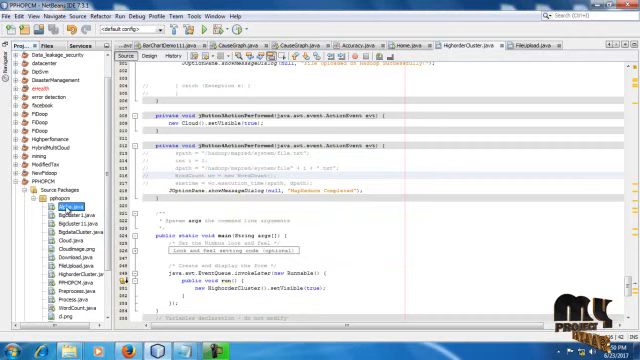
Run the project source file from the Projects tree to start the PPHOPCM application
right_click(72, 200)
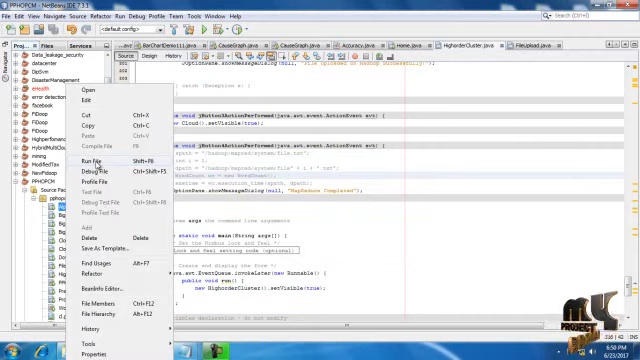
left_click(84, 160)
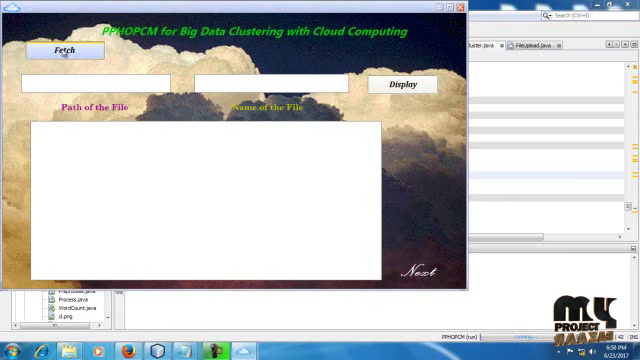
Fetch the data file from the Dataset folder and display its job, marital and education records
left_click(64, 50)
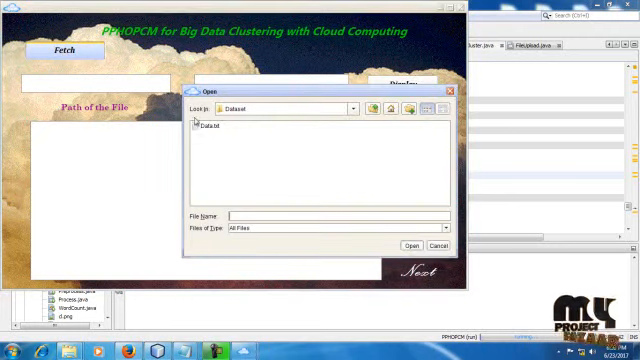
left_click(204, 126)
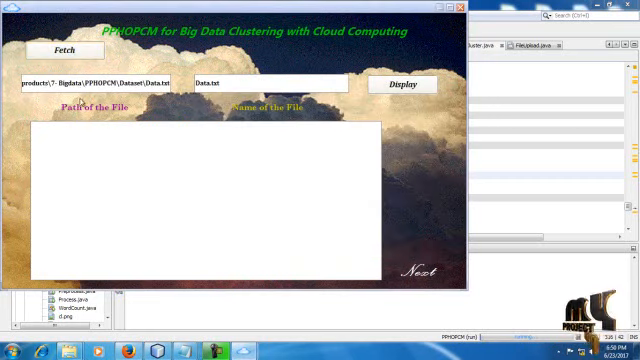
mouse_move(248, 120)
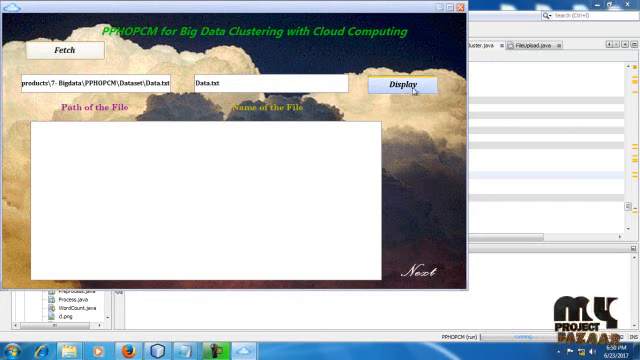
mouse_move(252, 114)
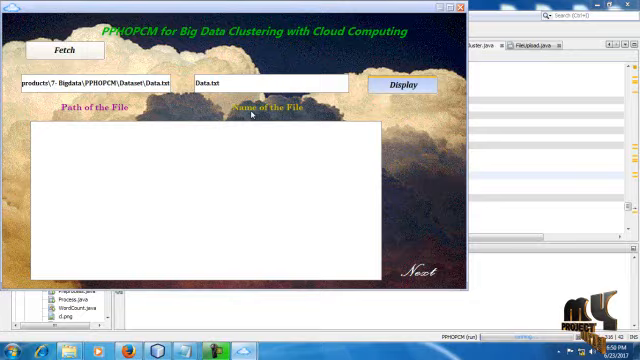
left_click(402, 84)
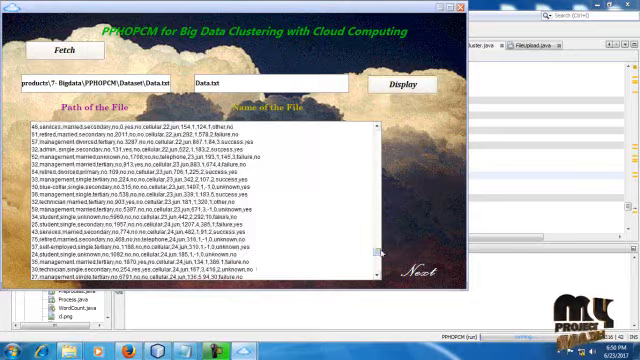
scroll("down", 3)
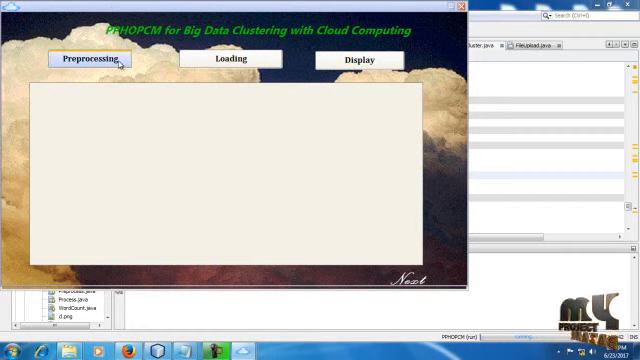
Run preprocessing on the fetched dataset, then load and display the preprocessed data
left_click(88, 60)
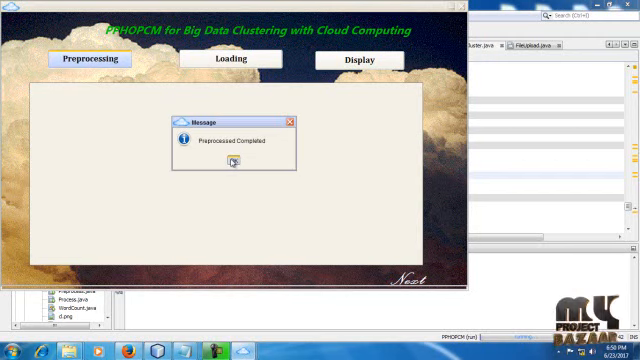
left_click(232, 164)
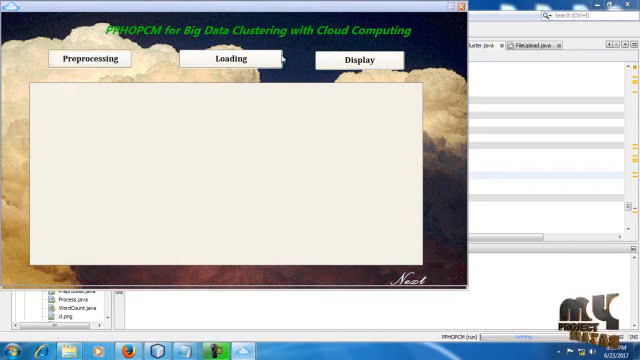
left_click(232, 60)
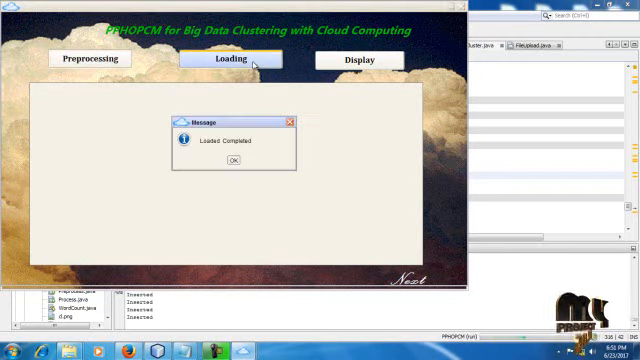
left_click(232, 160)
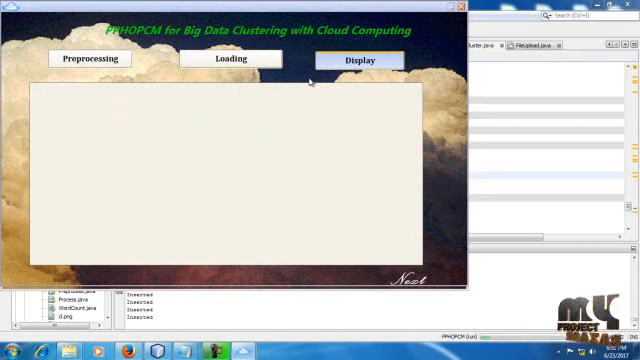
mouse_move(236, 156)
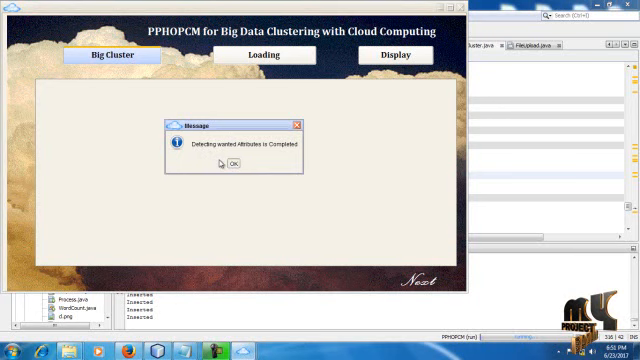
Confirm big-cluster attribute extraction and load the extracted attributes
left_click(232, 164)
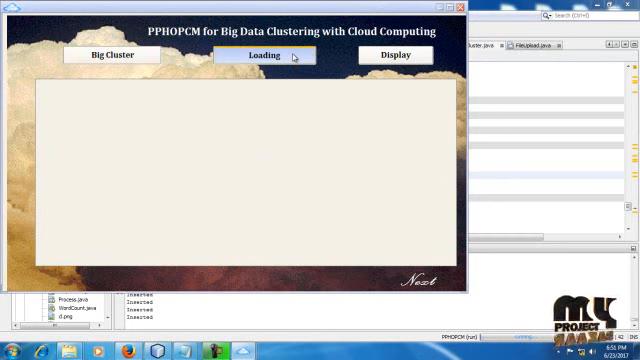
mouse_move(264, 124)
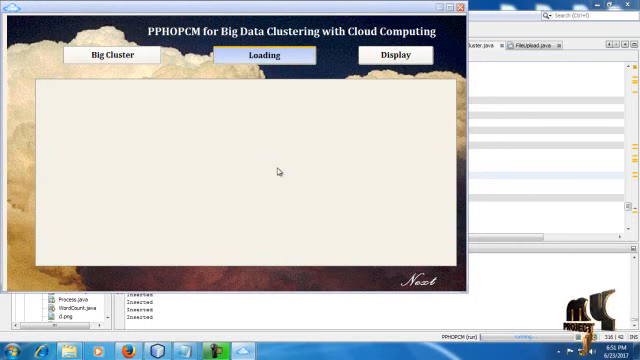
mouse_move(260, 152)
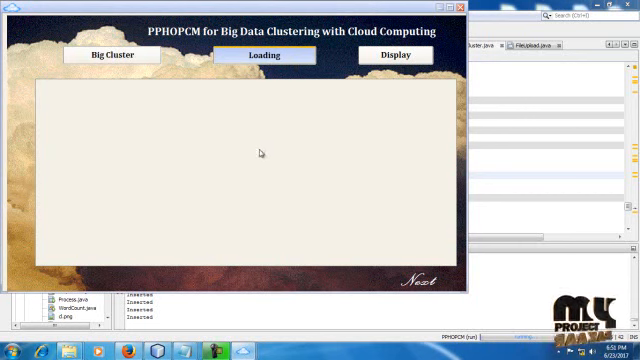
mouse_move(340, 120)
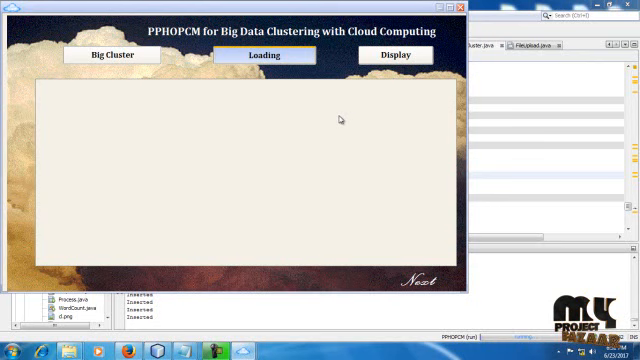
left_click(262, 56)
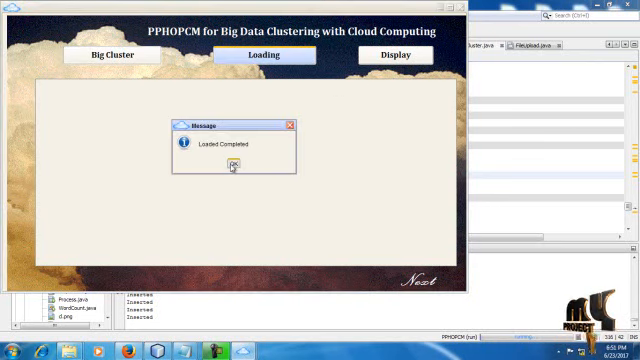
left_click(232, 164)
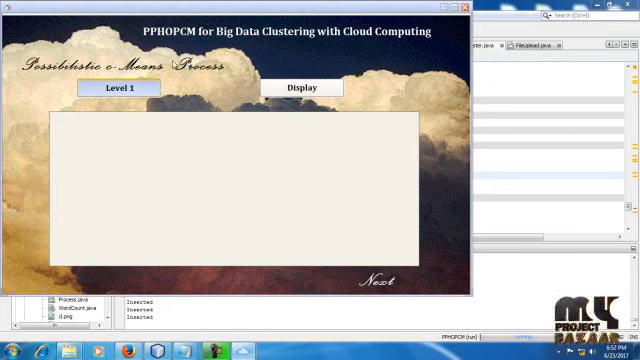
mouse_move(168, 98)
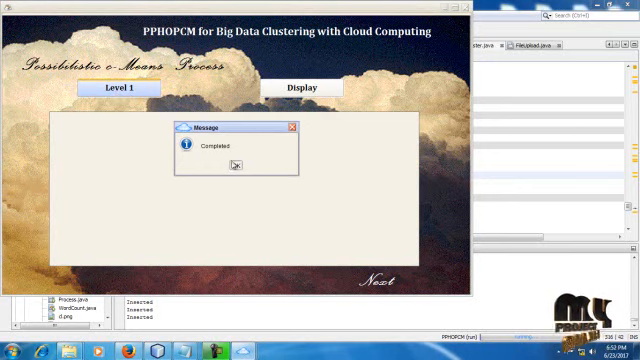
Complete Possibilistic c-Means level I, review its clustered records, then run level II
left_click(236, 166)
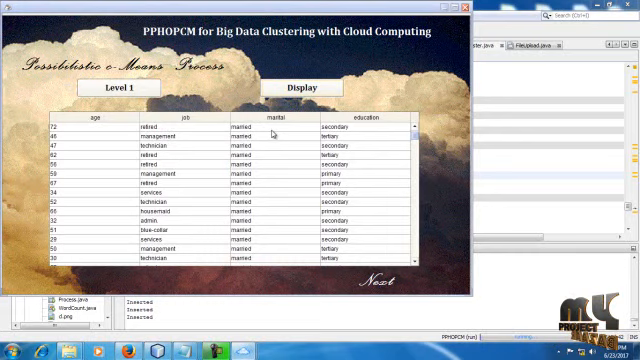
scroll("down", 3)
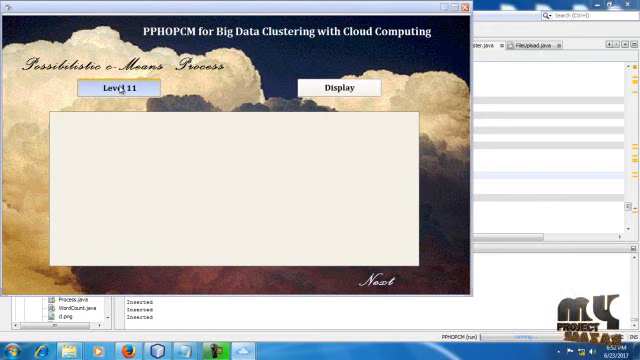
left_click(116, 88)
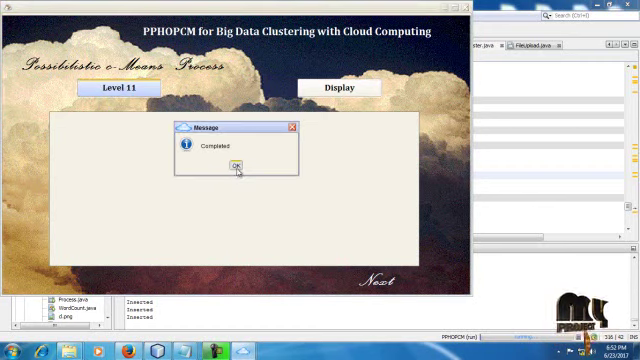
left_click(236, 164)
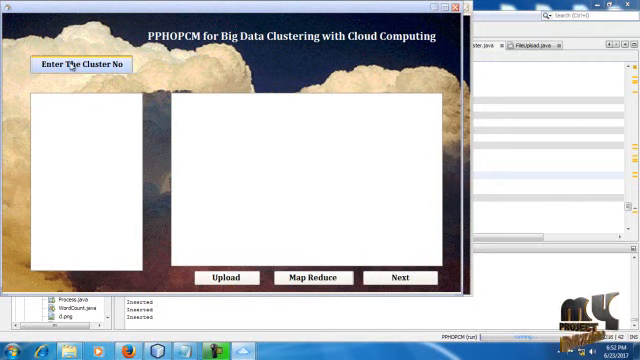
Enter 8 as the cluster number, review the MapReduce cluster output, and continue to the cloud stage
left_click(78, 64)
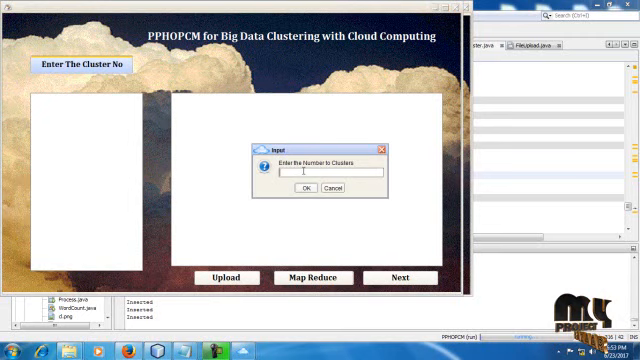
type("8")
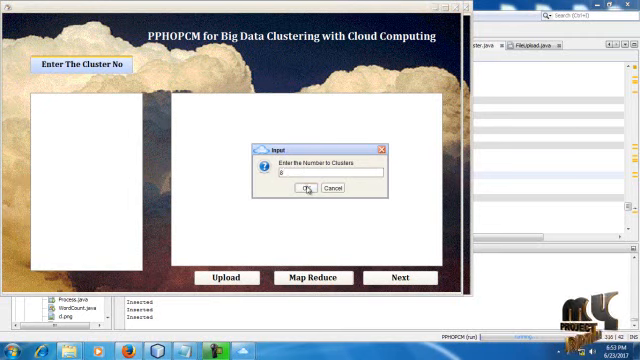
left_click(308, 188)
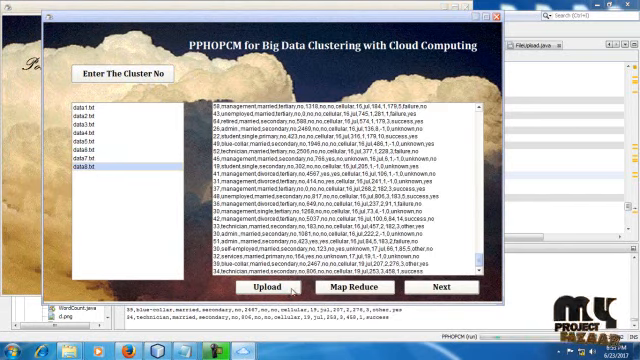
left_click(282, 288)
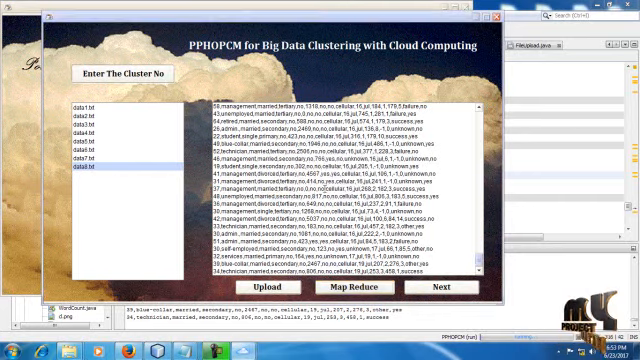
left_click(448, 288)
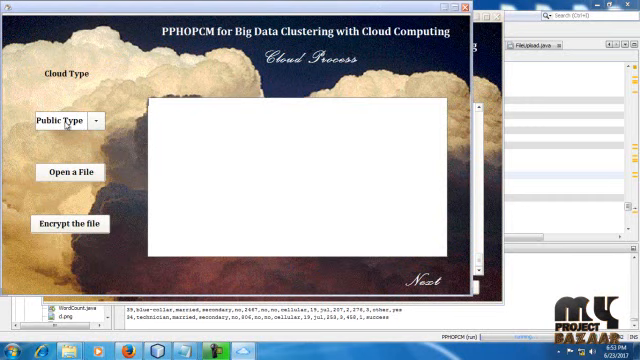
Select Private Type cloud, load a cluster file from the Clustering folder and encrypt it
left_click(96, 120)
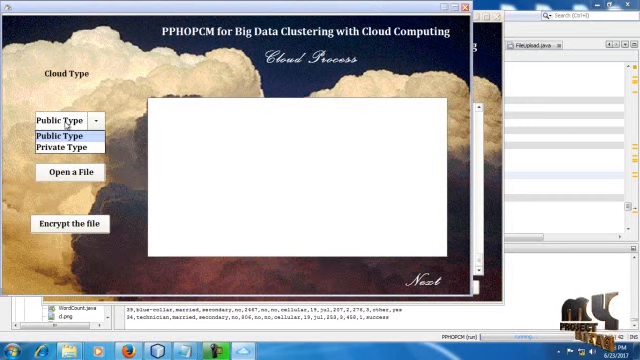
mouse_move(64, 148)
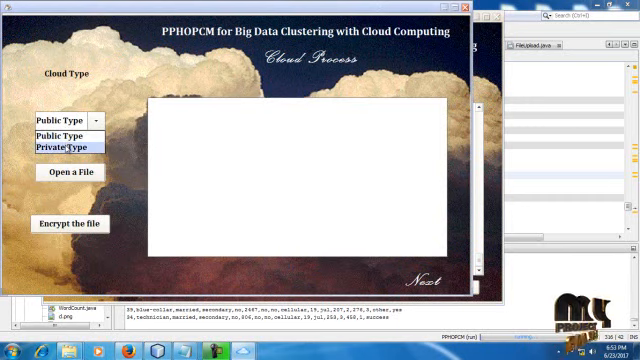
left_click(64, 148)
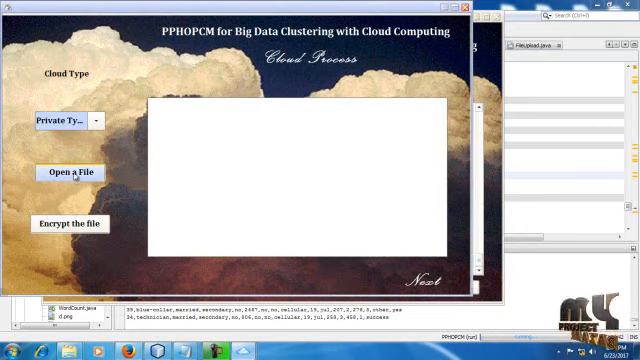
left_click(68, 172)
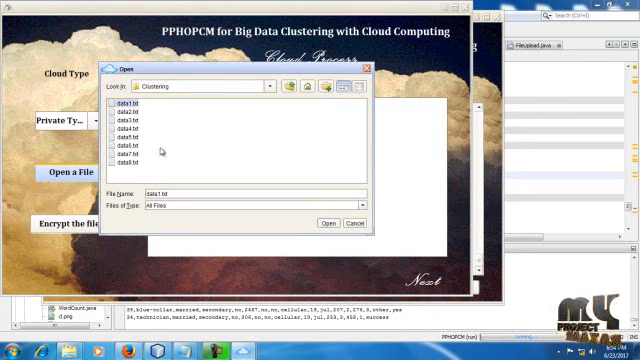
left_click(328, 224)
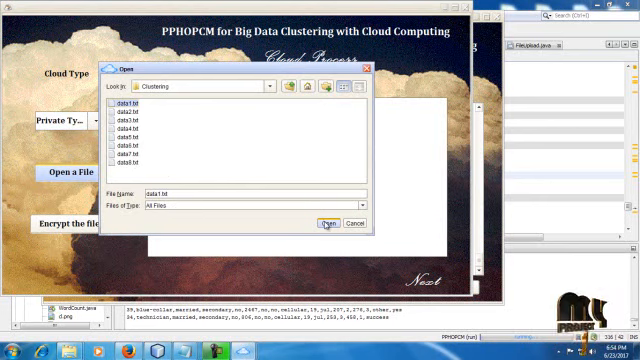
left_click(326, 224)
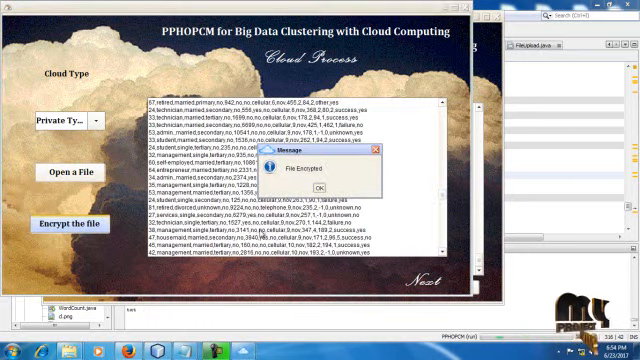
left_click(318, 188)
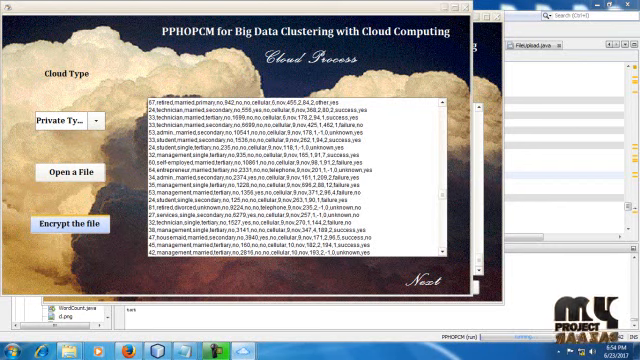
left_click(68, 224)
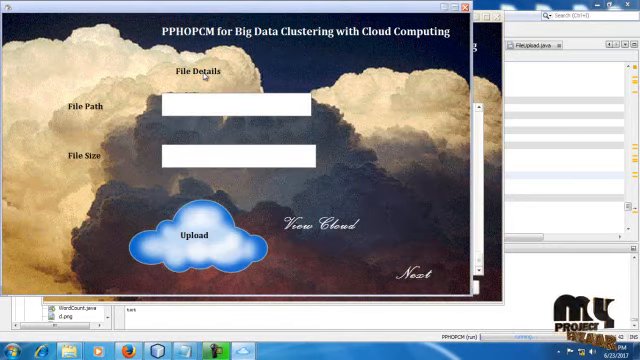
Upload the encrypted file to the cloud, confirm 'File Uploaded Successfully', and continue to download
left_click(196, 236)
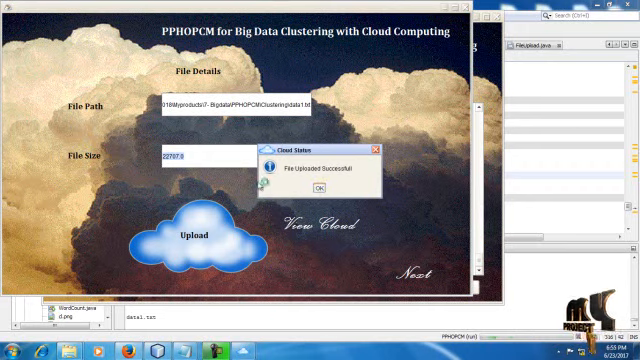
left_click(320, 188)
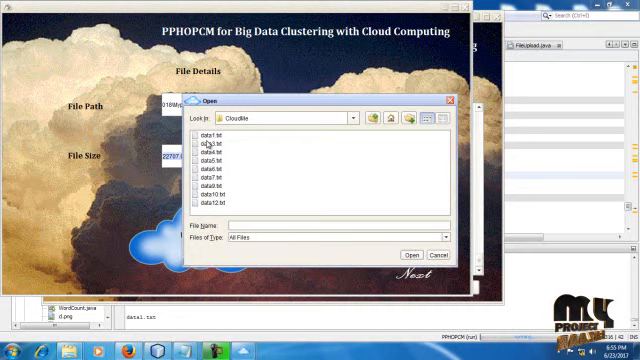
left_click(210, 130)
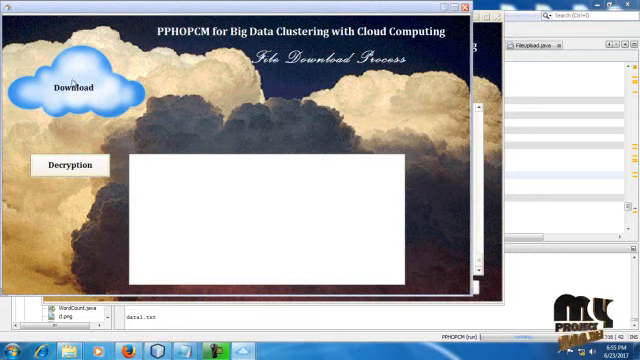
left_click(68, 84)
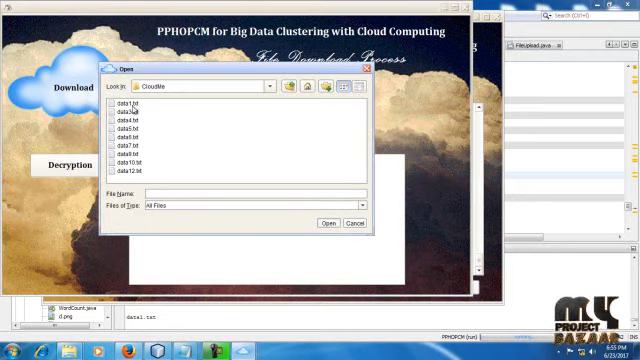
left_click(120, 104)
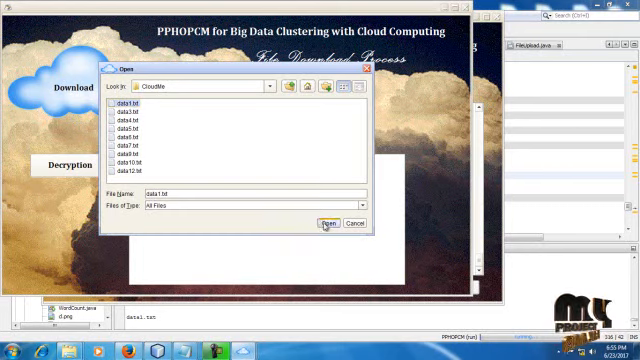
left_click(324, 224)
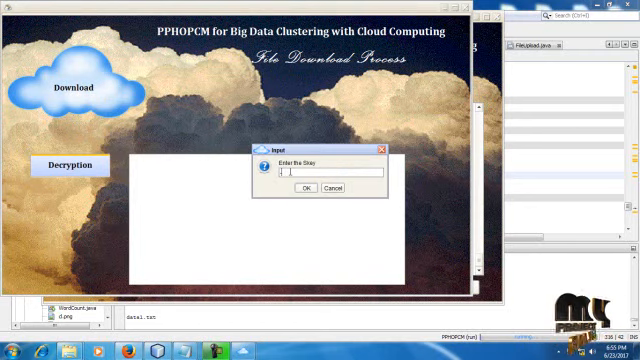
type("d97")
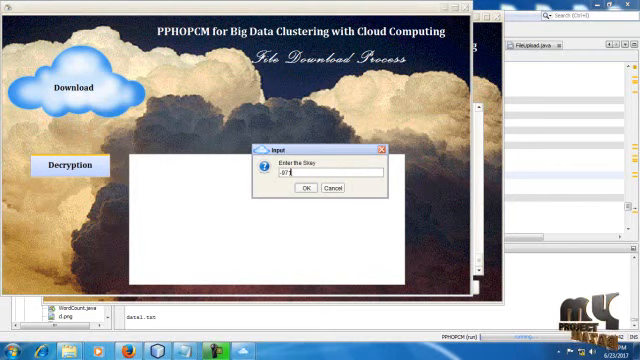
left_click(312, 188)
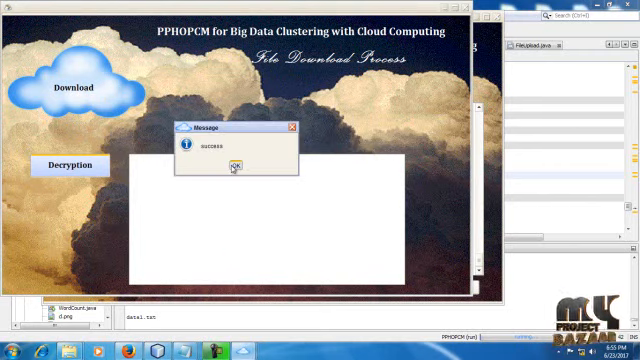
left_click(238, 164)
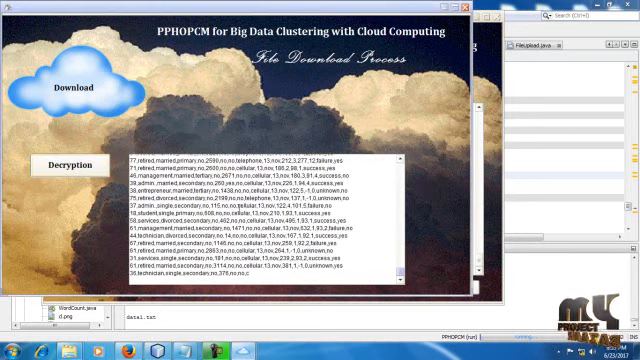